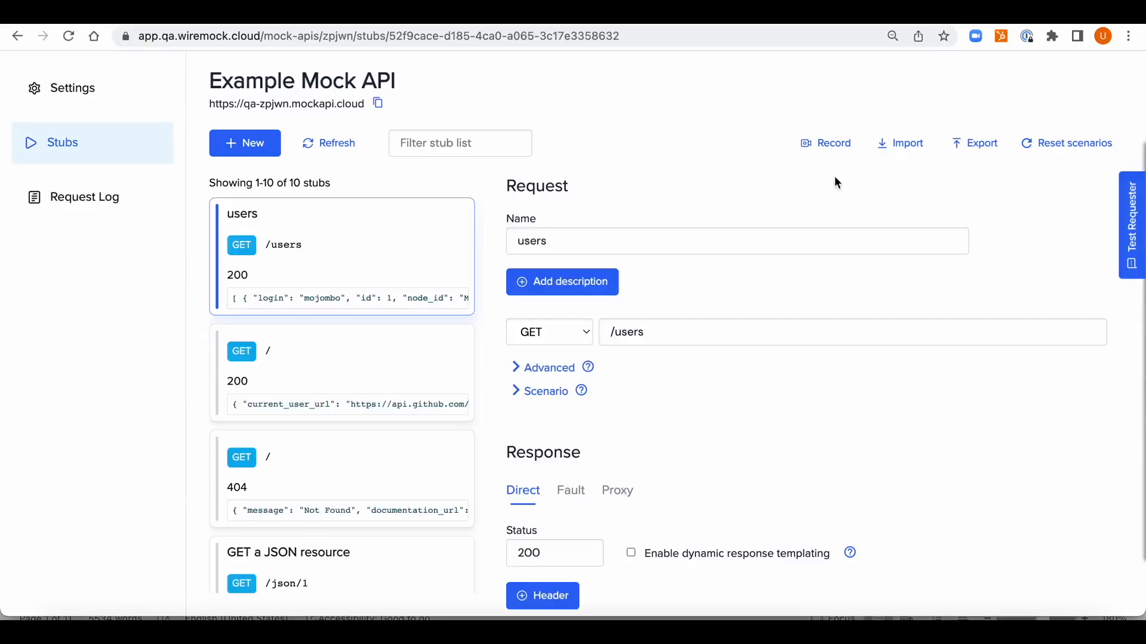
{"action": "mouse_move", "coordinate": [832, 151]}
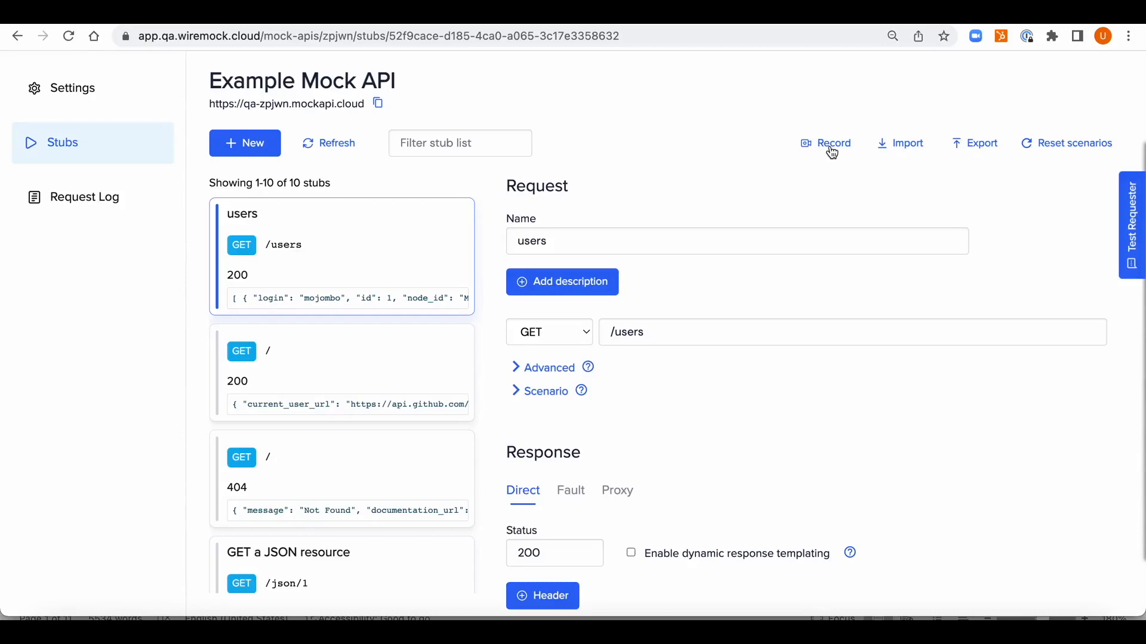
{"action": "left_click", "coordinate": [830, 142]}
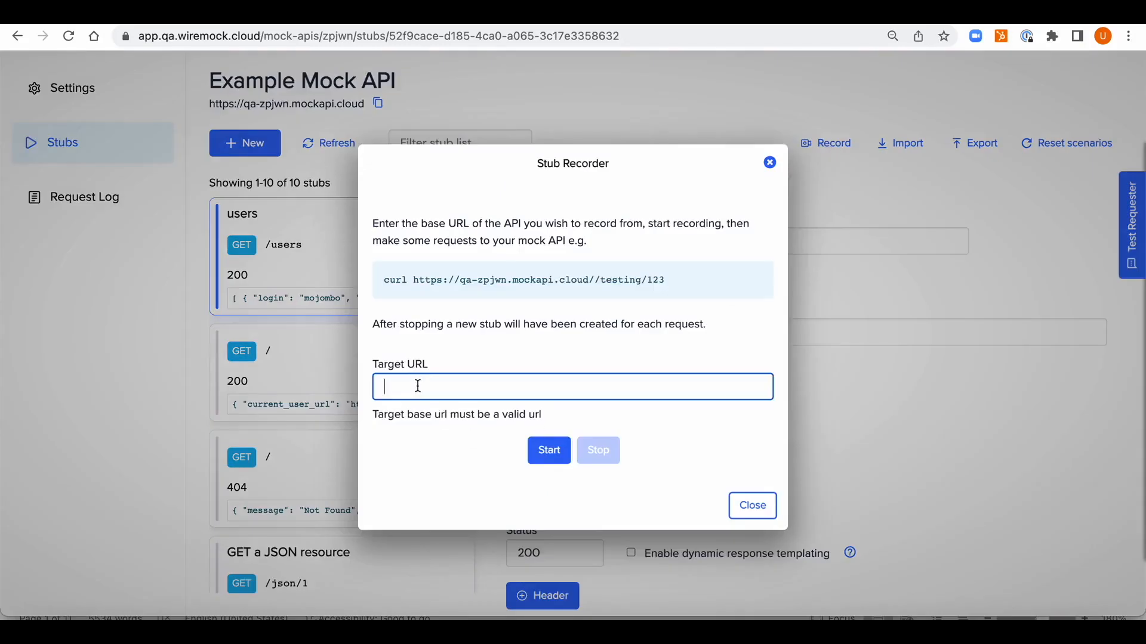
{"action": "type", "text": "https://api.github.com"}
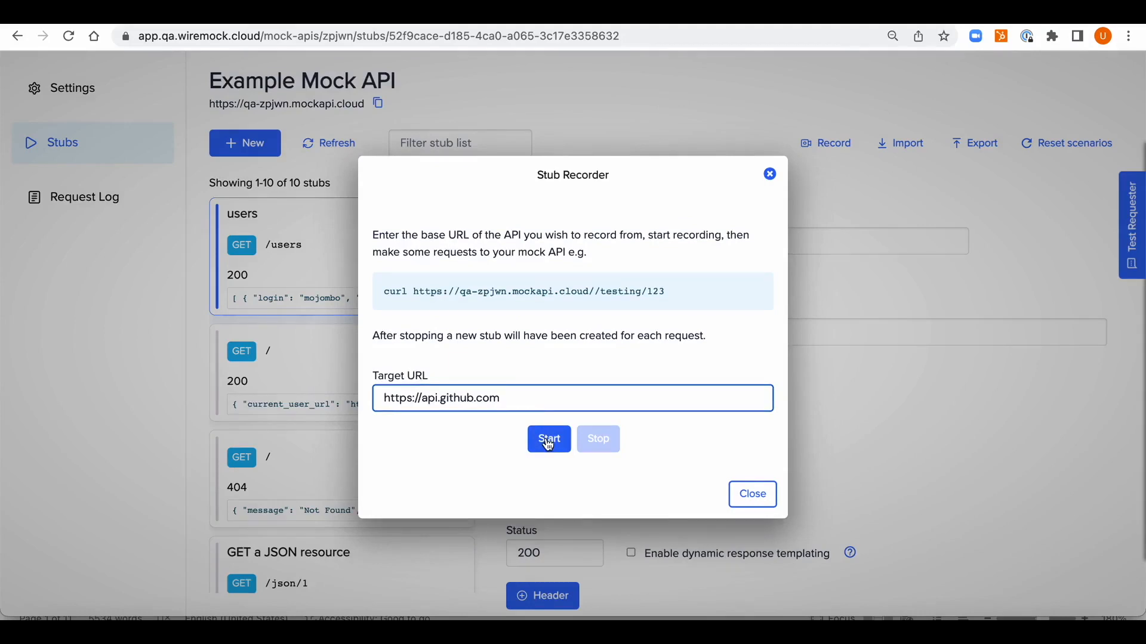
{"action": "left_click", "coordinate": [548, 440]}
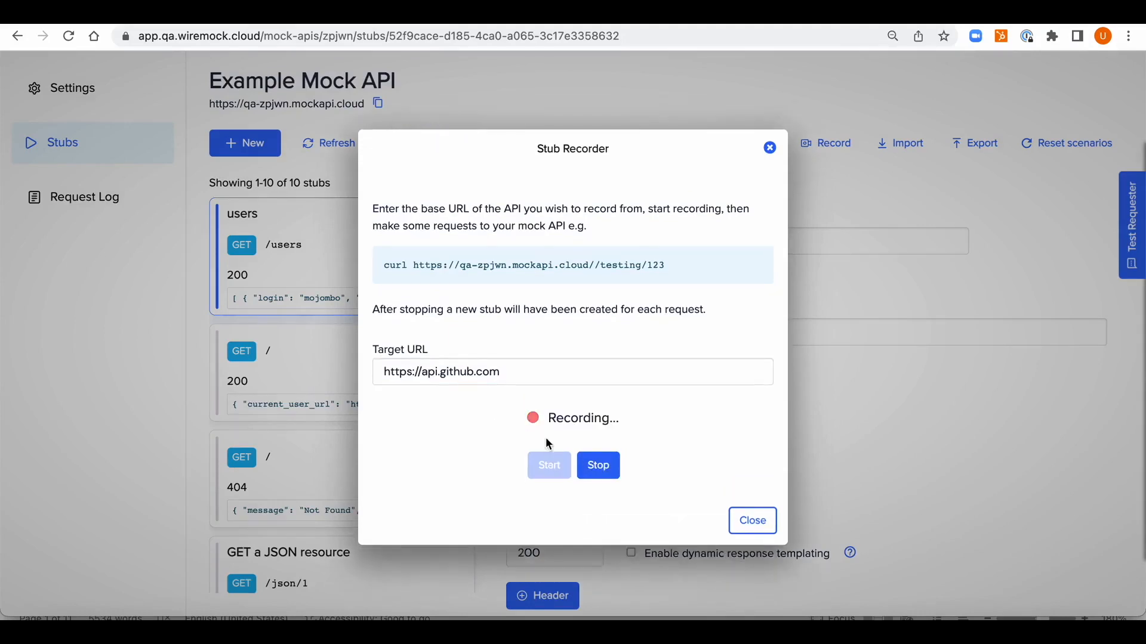
{"action": "mouse_move", "coordinate": [413, 265]}
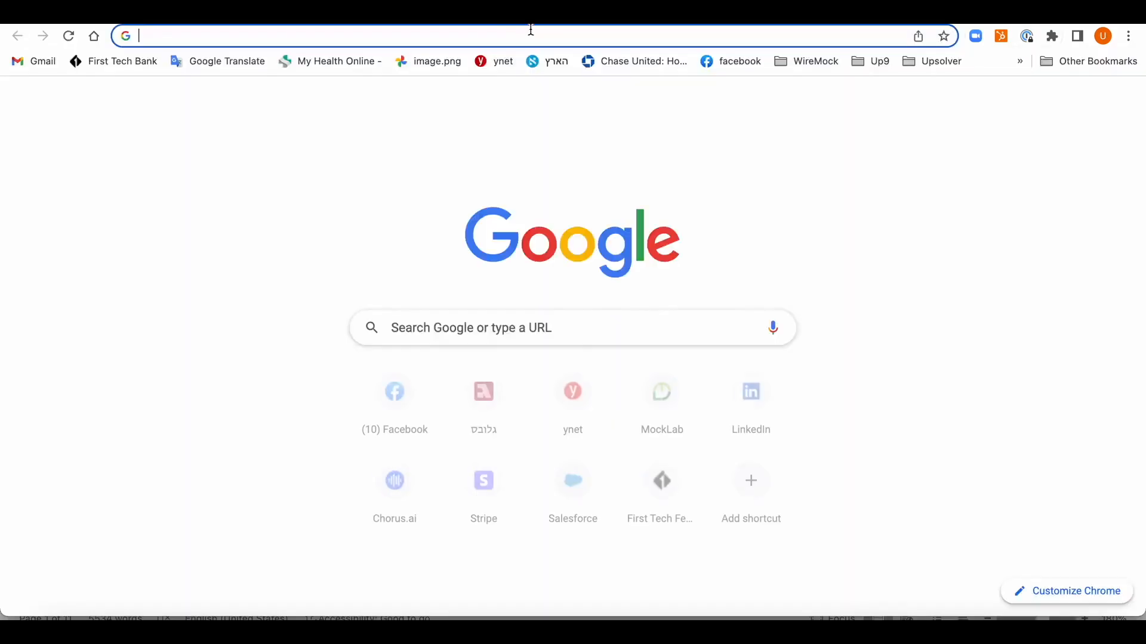
{"action": "type", "text": "https://qa-zpjwn.mockapi.cloud"}
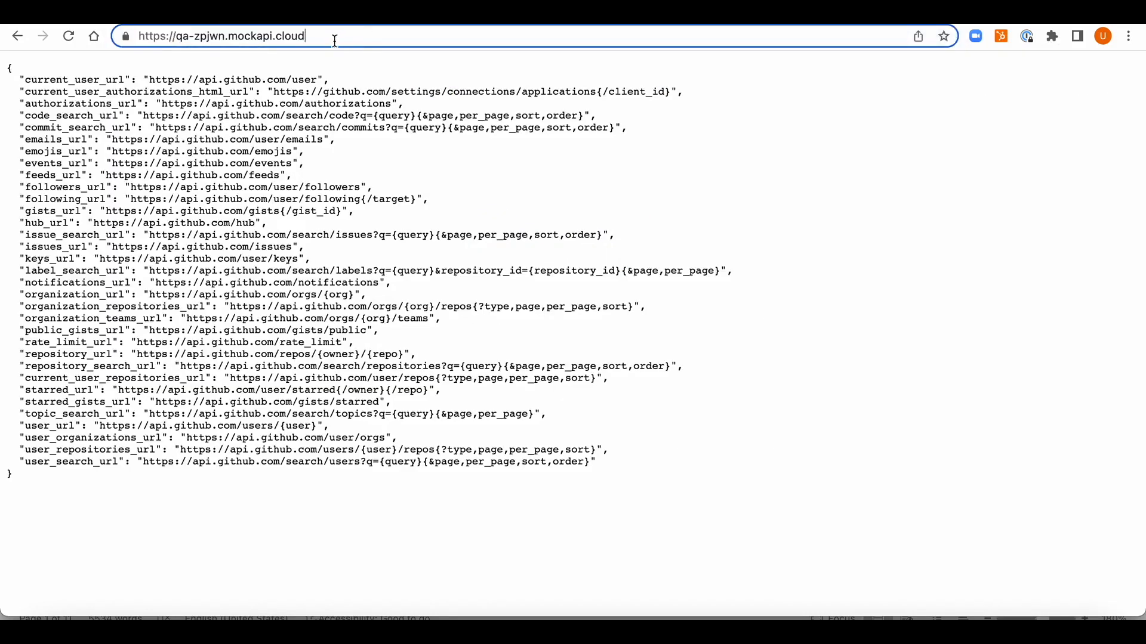
{"action": "type", "text": "/users"}
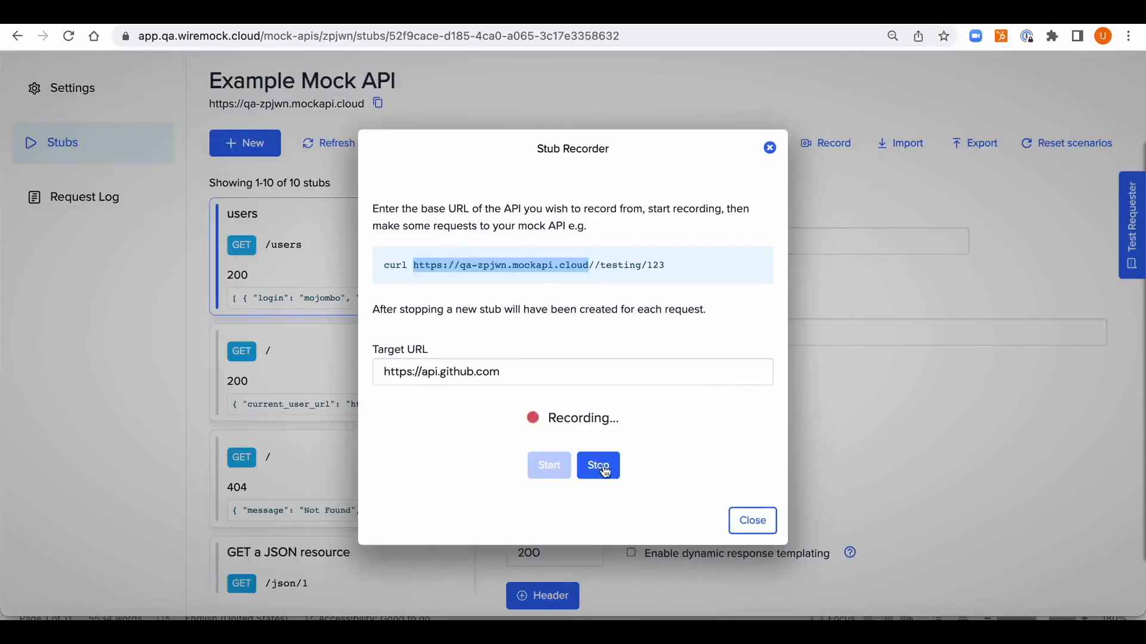
{"action": "left_click", "coordinate": [596, 466]}
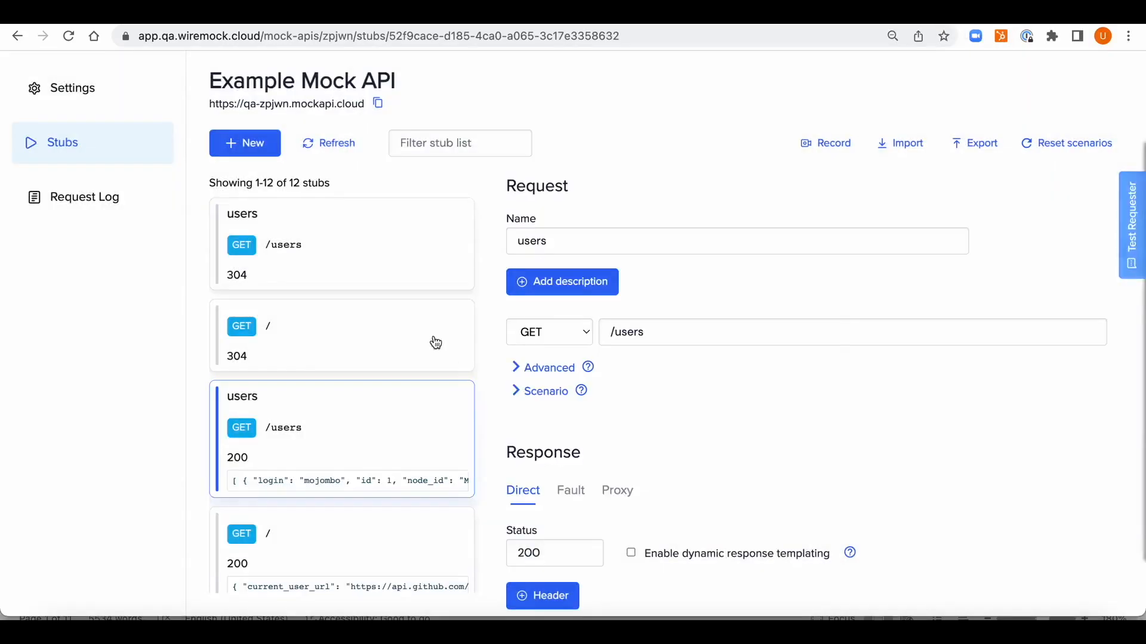
{"action": "mouse_move", "coordinate": [327, 325]}
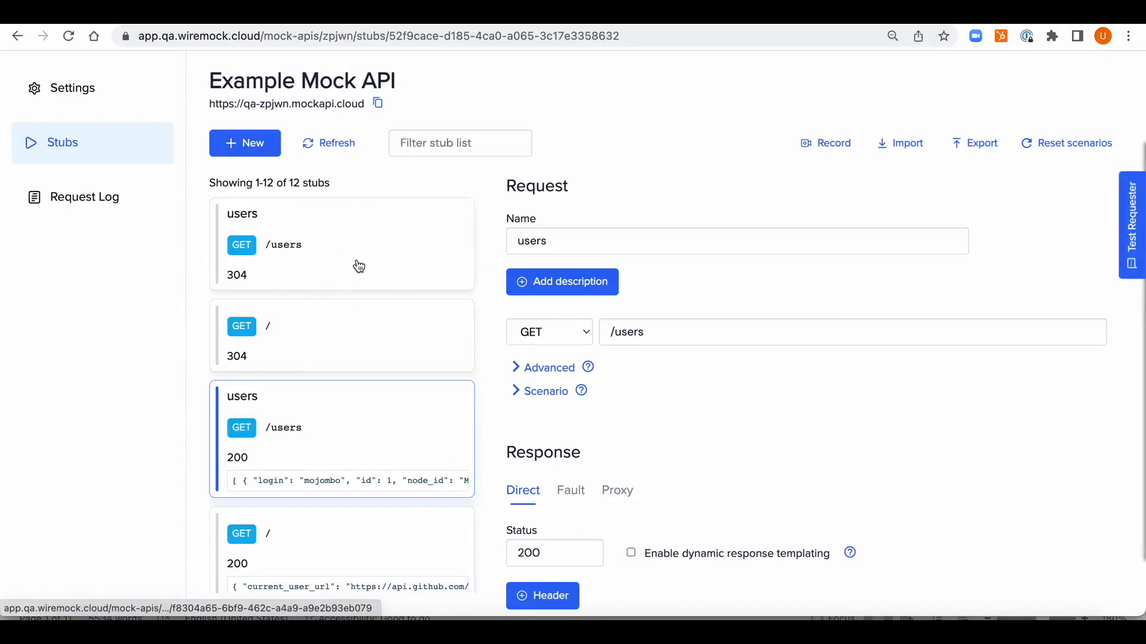
Review the recorded users 304 stub's GitHub response headers down to its empty body
{"action": "left_click", "coordinate": [342, 243]}
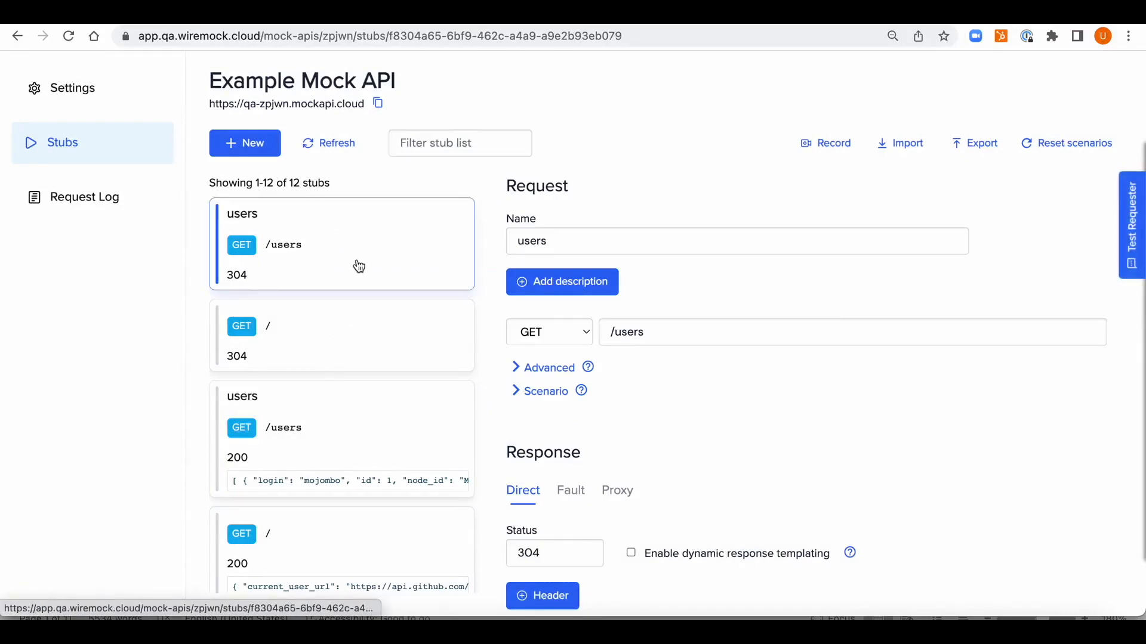
{"action": "left_click", "coordinate": [737, 241]}
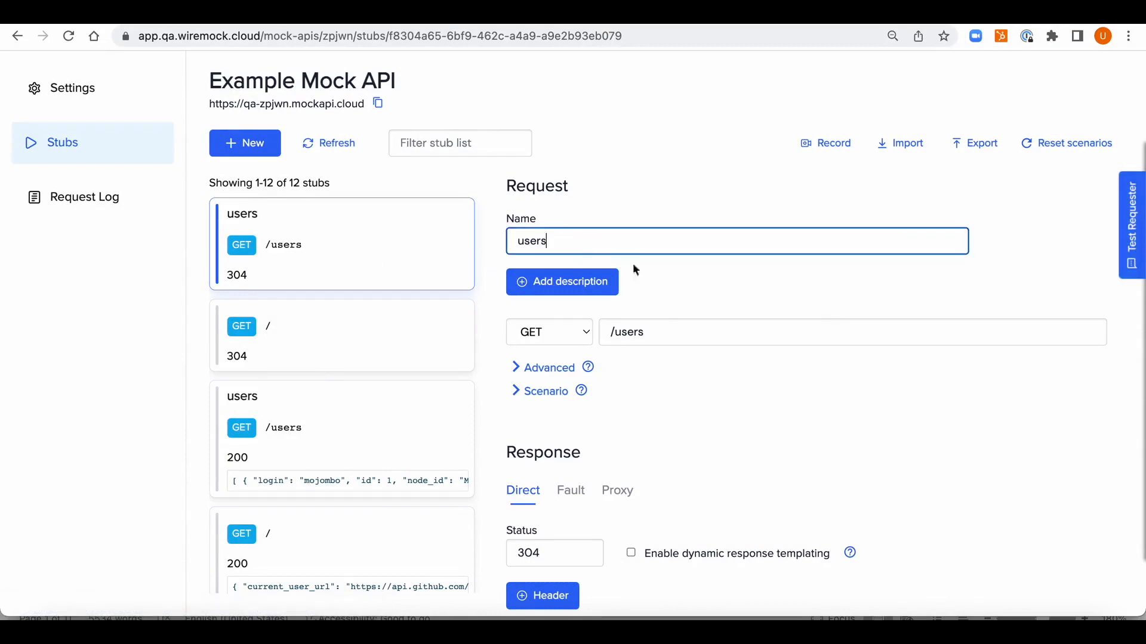
{"action": "scroll", "scroll_direction": "down", "scroll_amount": 3}
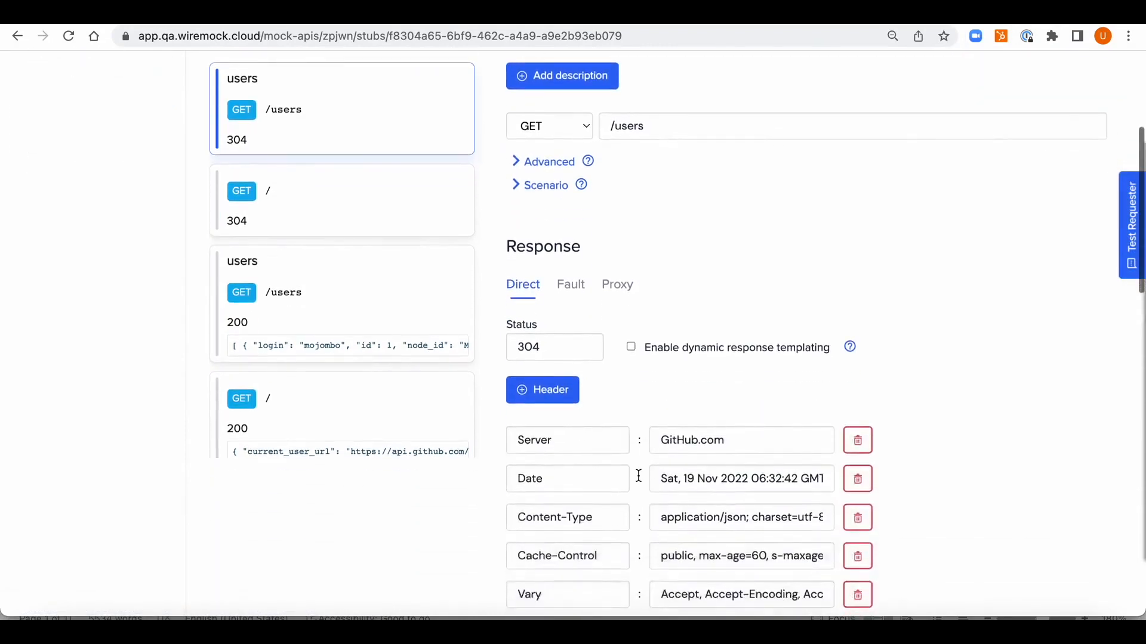
{"action": "scroll", "scroll_direction": "down", "scroll_amount": 3}
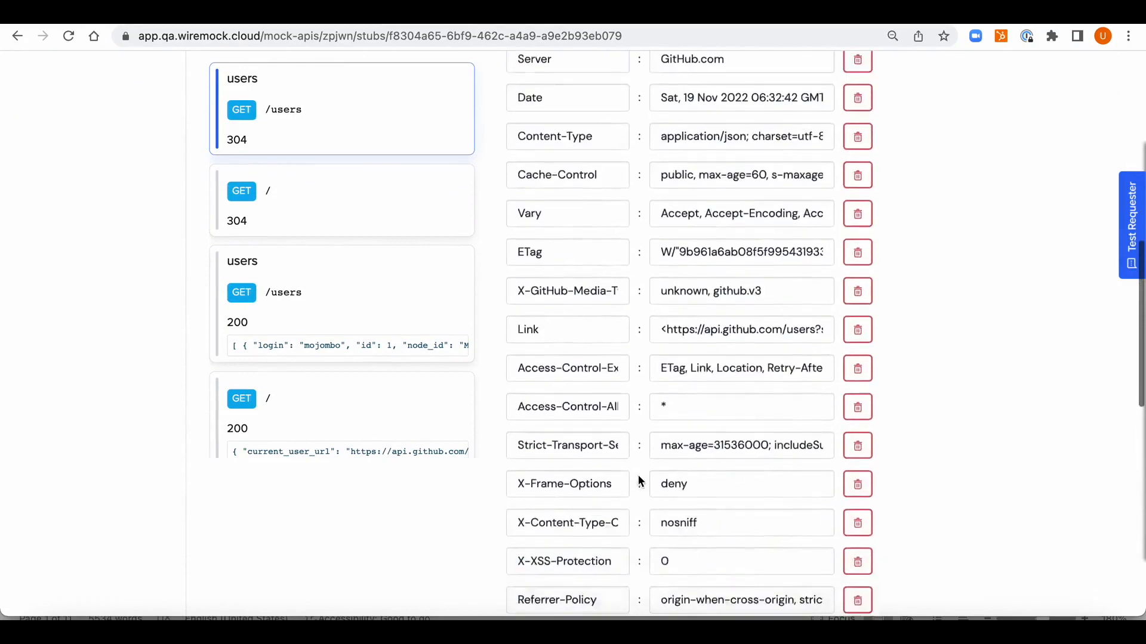
{"action": "scroll", "scroll_direction": "down", "scroll_amount": 3}
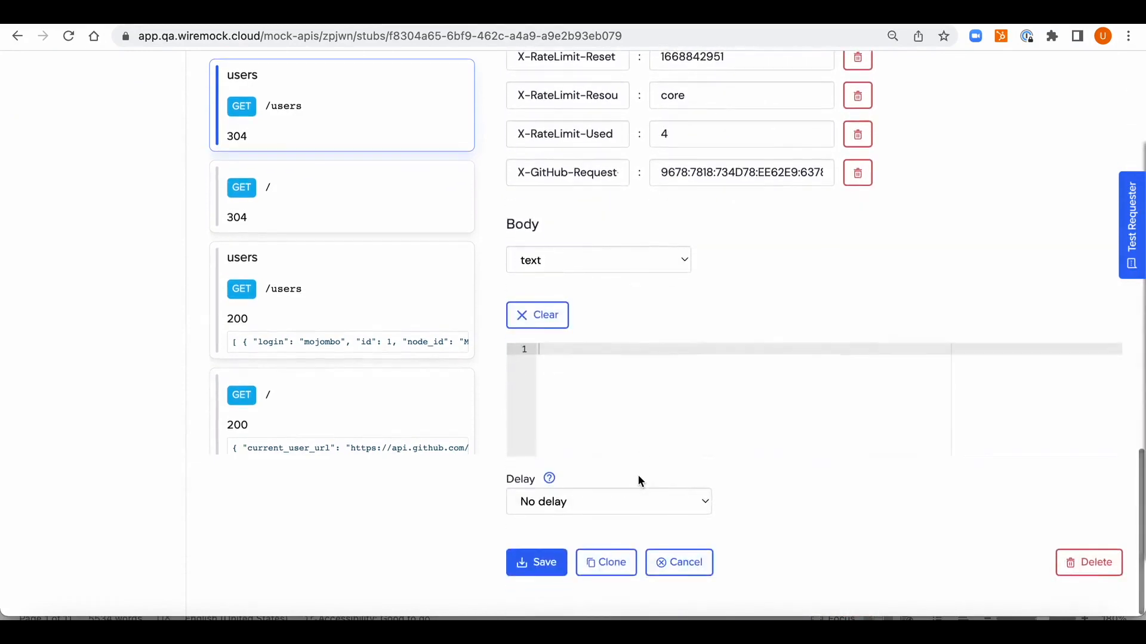